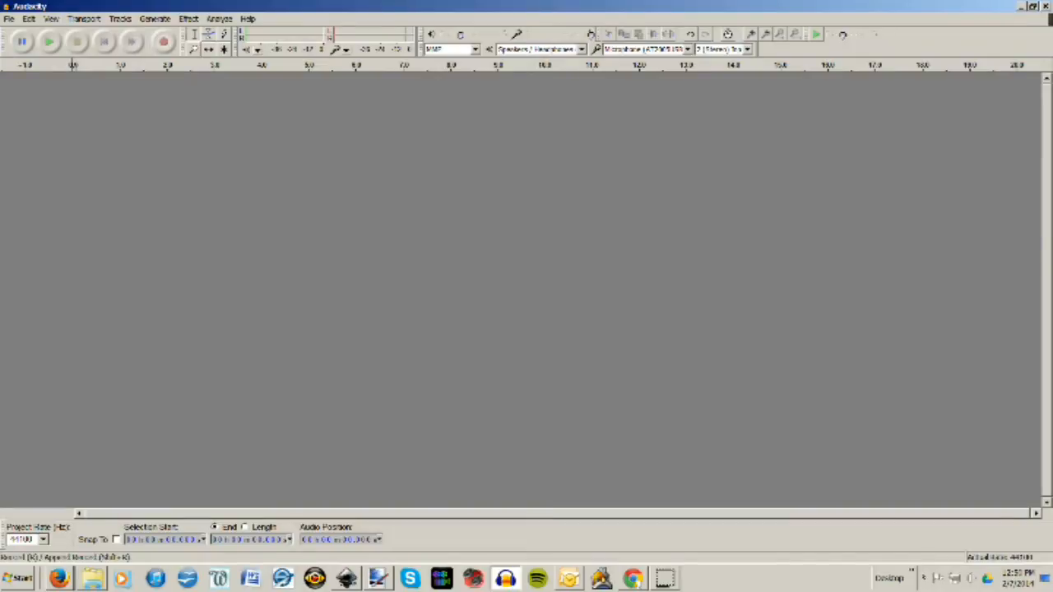
- Select a short section near the start of the stereo voice recording
click(168, 41)
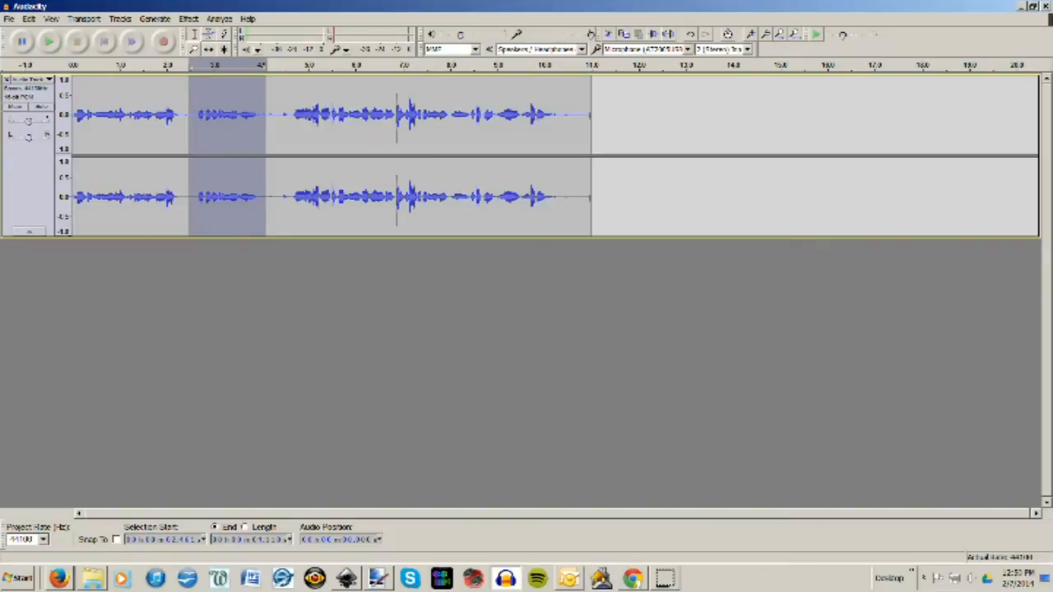
click(51, 41)
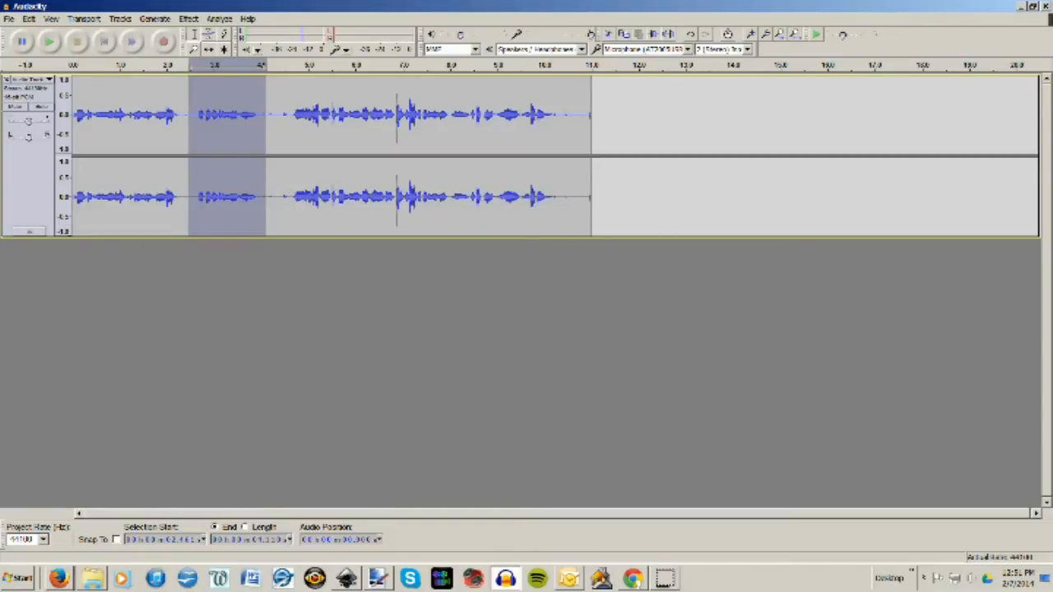
- Reselect the short section near the track's start after dismissing the File menu
click(9, 18)
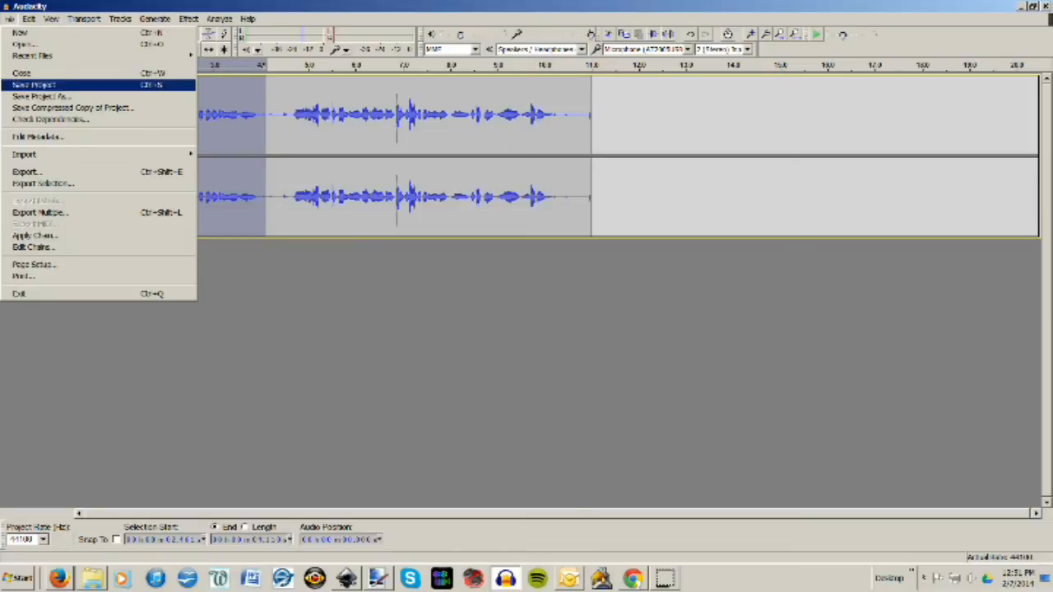
mouse_move(41, 109)
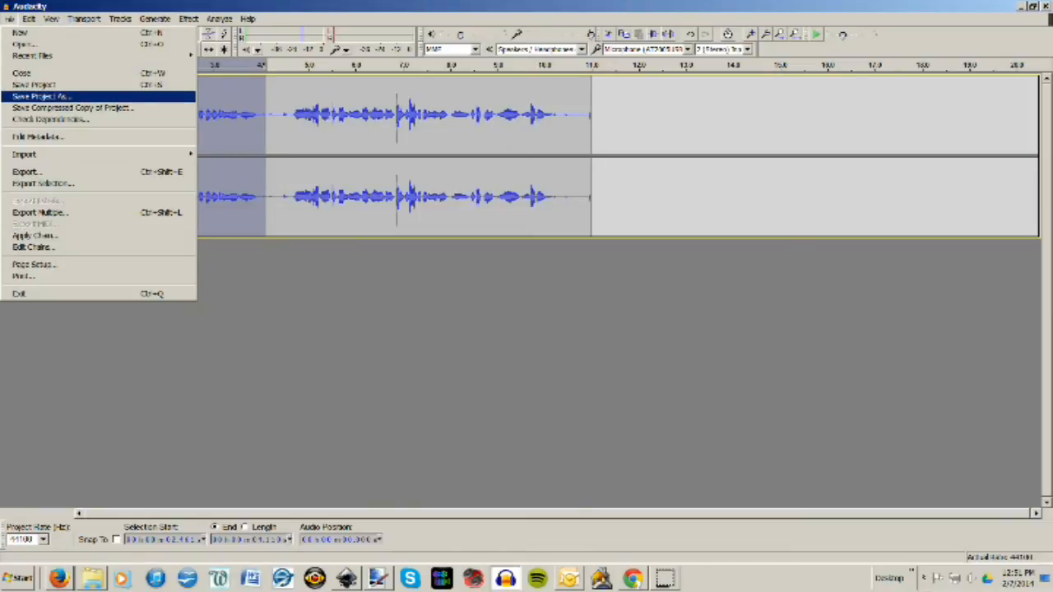
key(Escape)
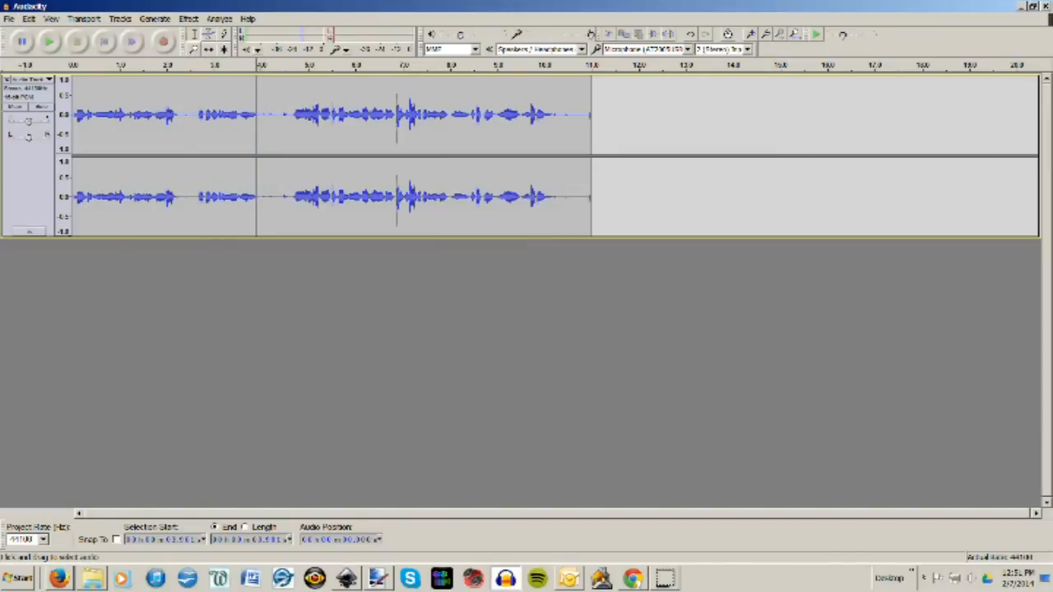
drag(191, 115, 263, 115)
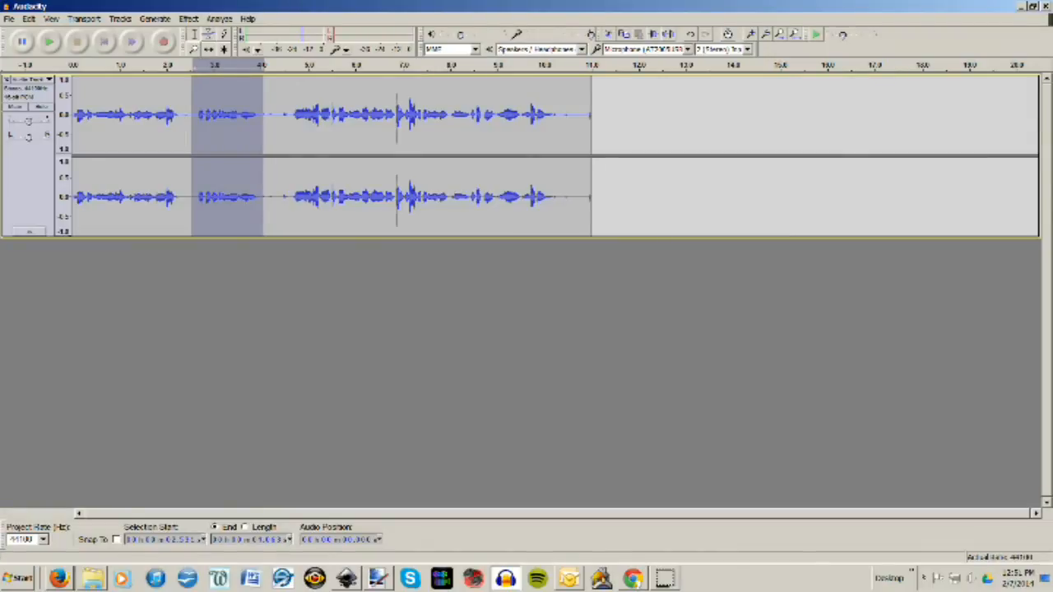
- Start Export Selection from the File menu for the marked section only
click(9, 18)
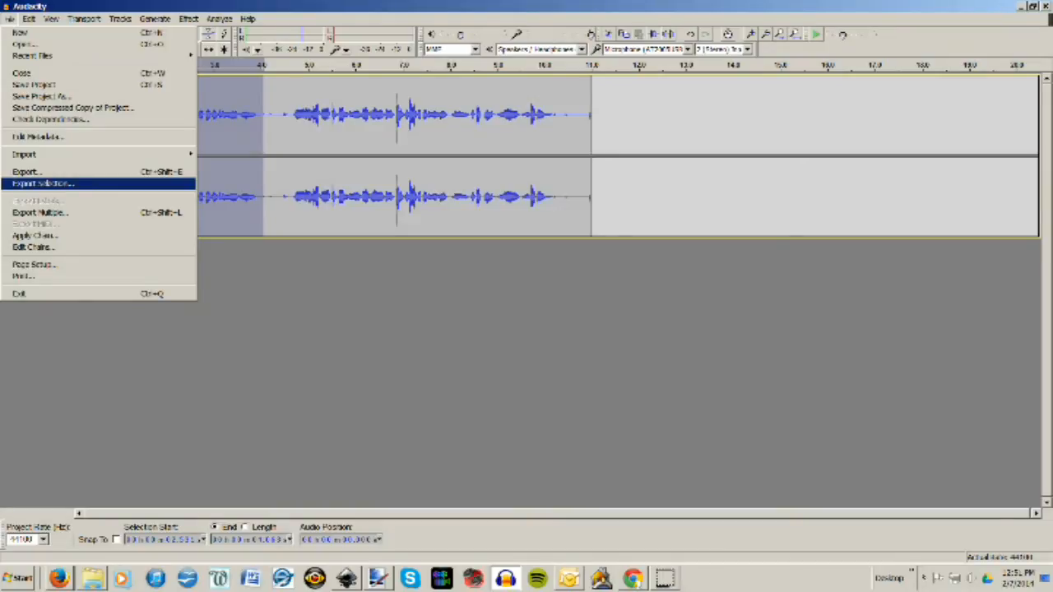
click(33, 170)
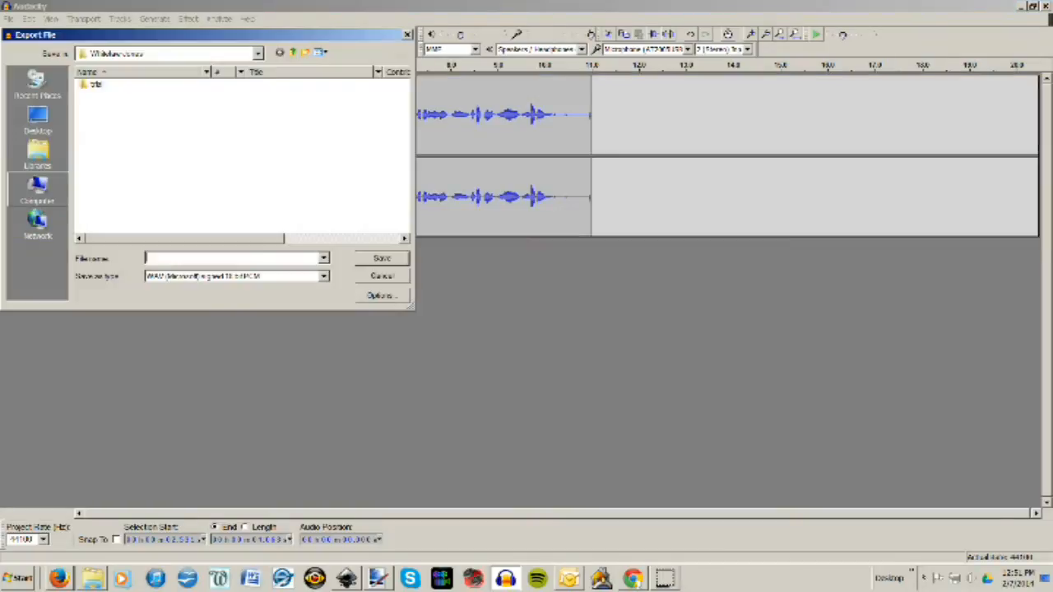
- Point the export at the Desktop, keeping WAV (Microsoft) signed 16-bit PCM as the type
click(36, 119)
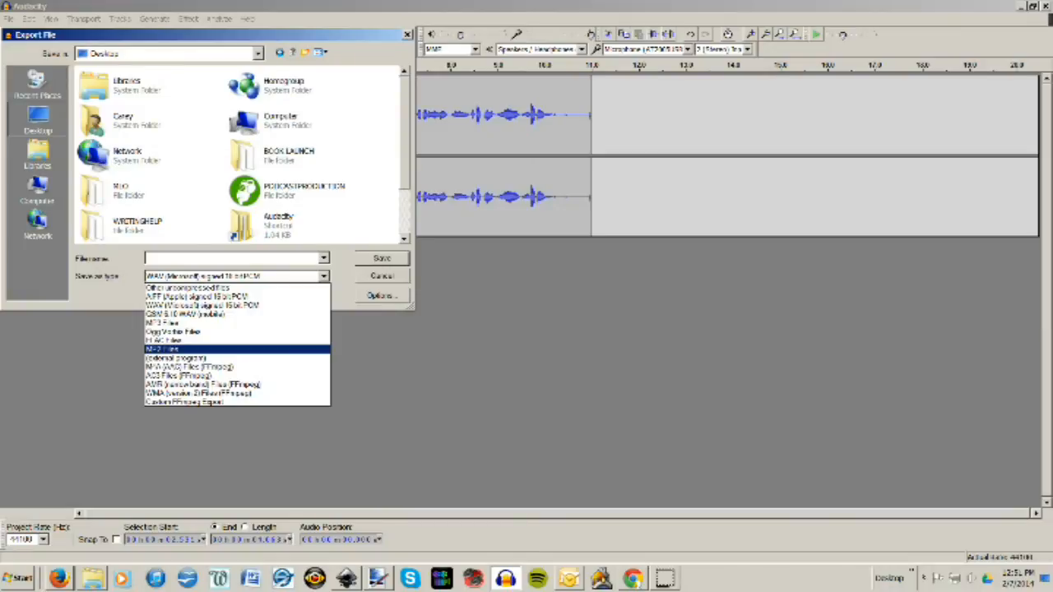
click(234, 276)
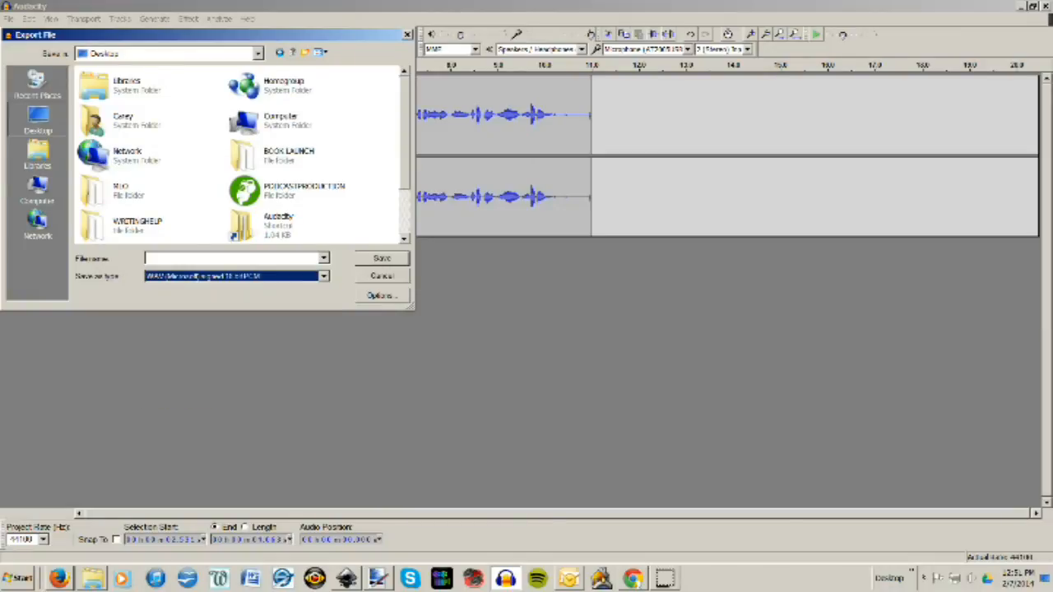